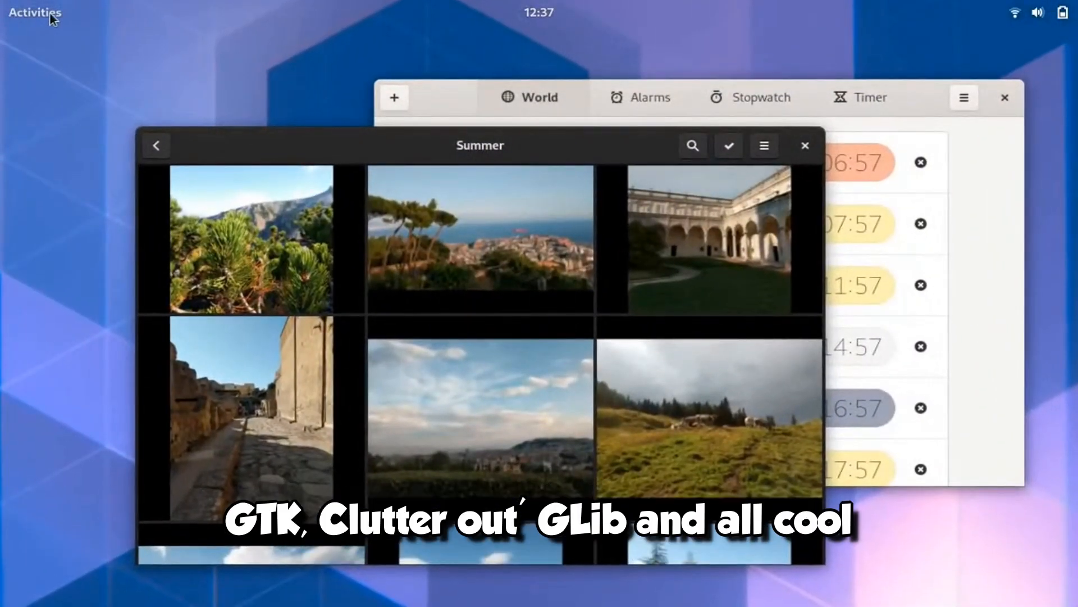
Open the Activities overview showing the photo album and world clock windows with the dock
{"action": "left_click", "coordinate": [33, 13]}
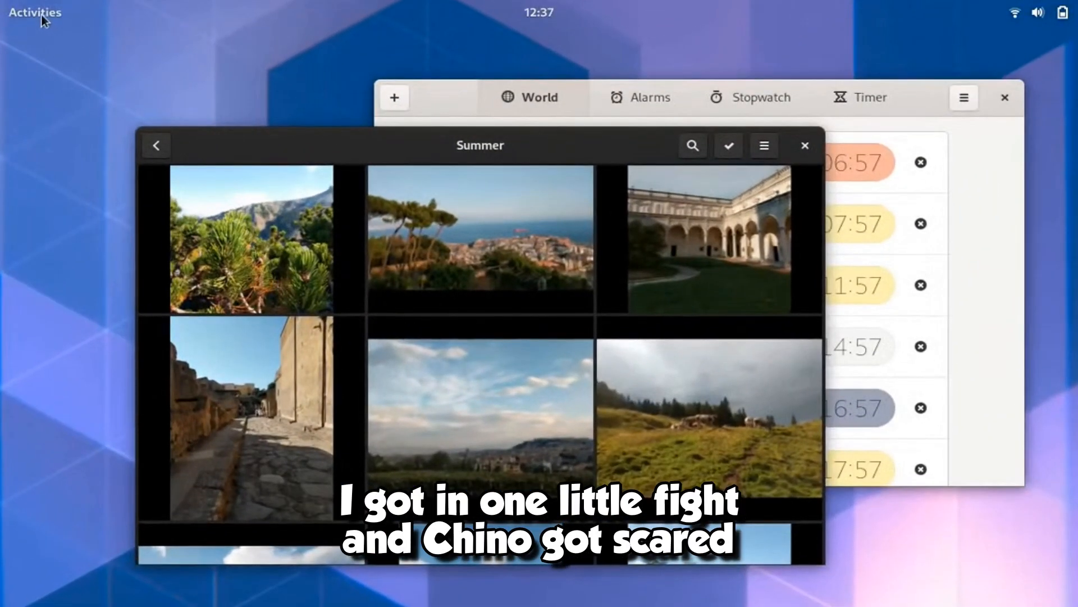
{"action": "left_click", "coordinate": [34, 13]}
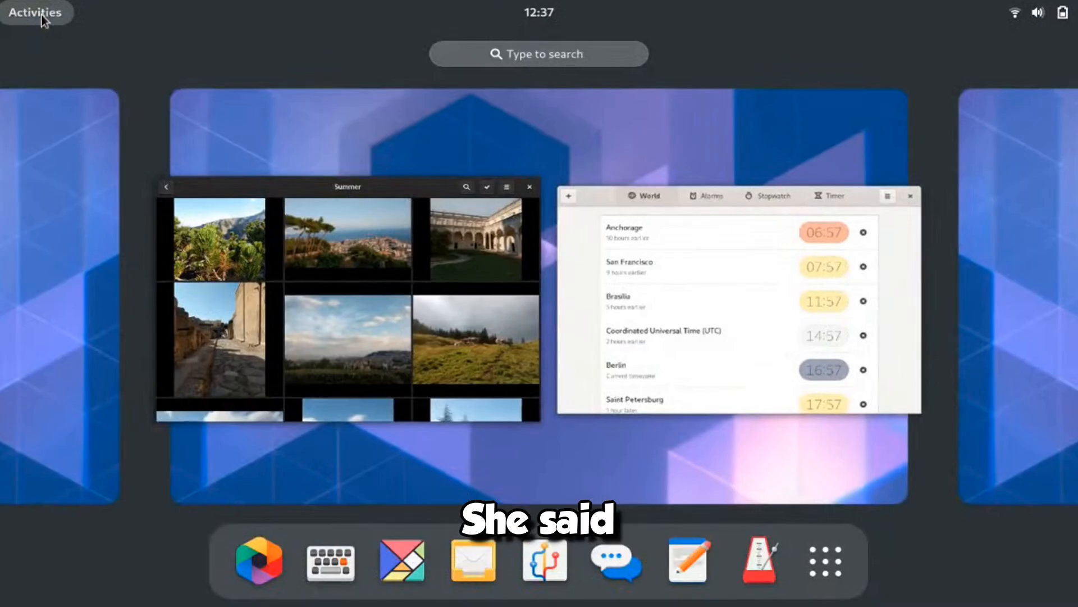